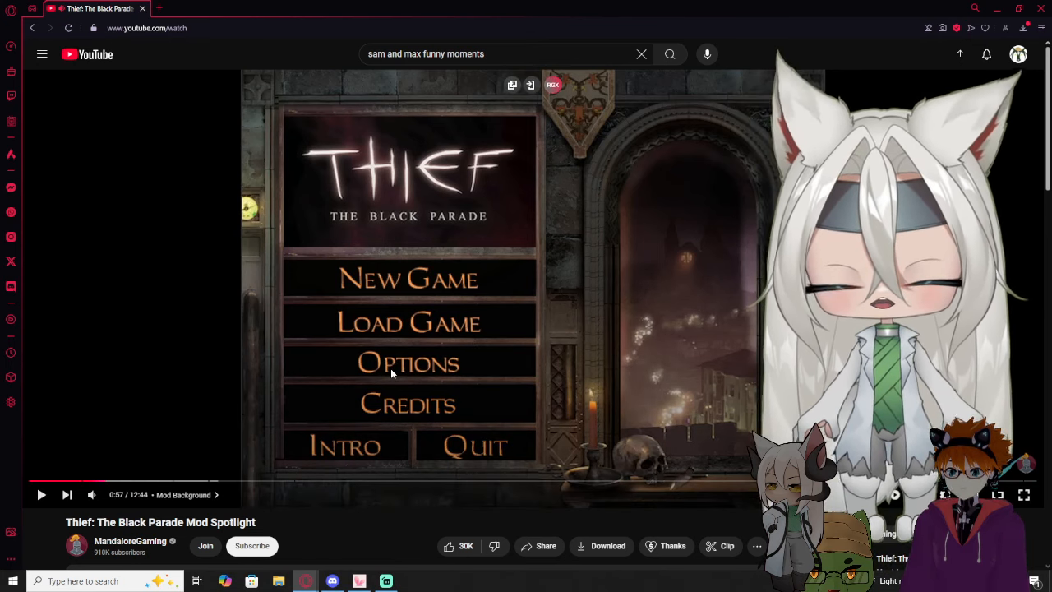
mouse_move(368, 523)
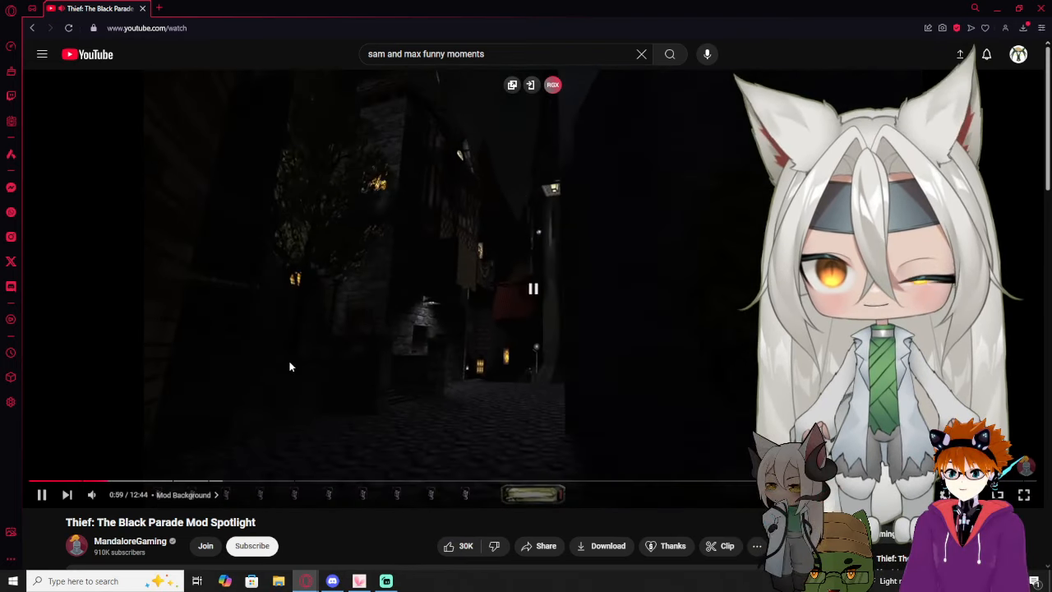
Step: Resume the mod spotlight so it plays into the night-time town footage
left_click(105, 480)
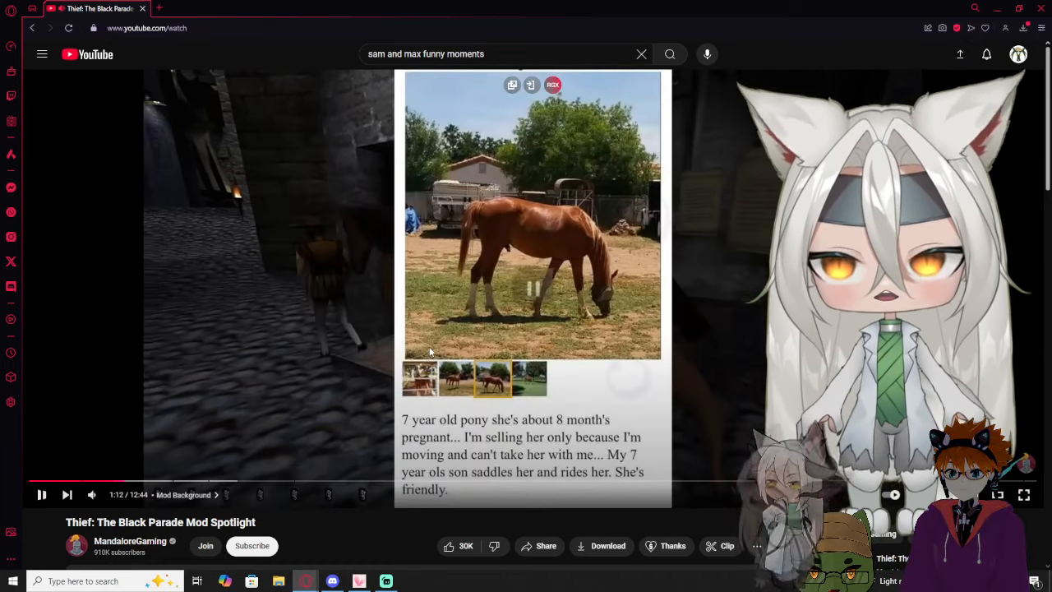
Step: Toggle playback and let the spotlight run to the cobbled alley scene
left_click(43, 493)
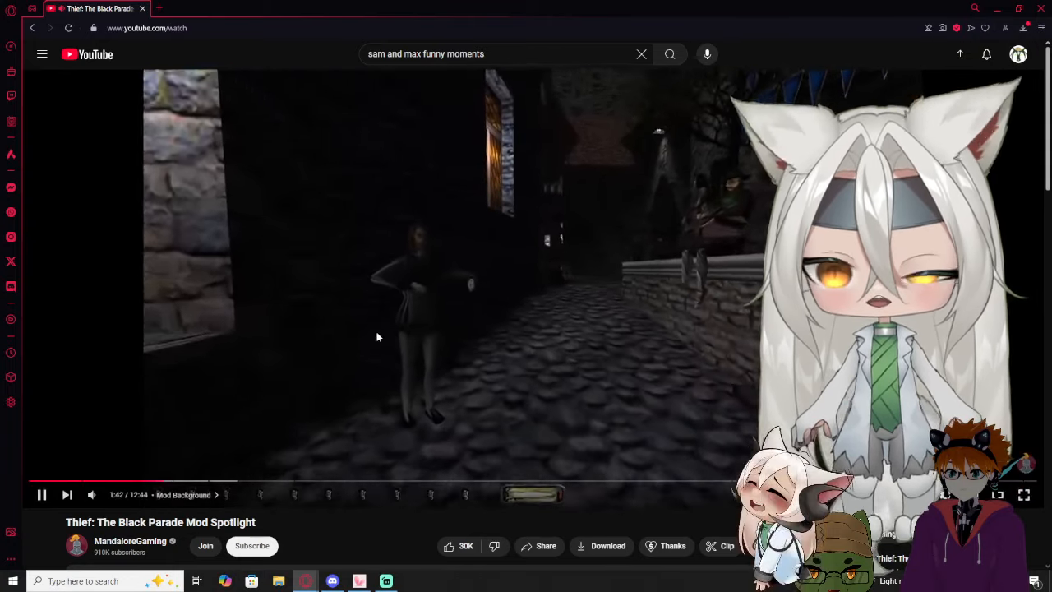
Step: Pause on the alley scene, then resume until the mod's release page appears
left_click(41, 494)
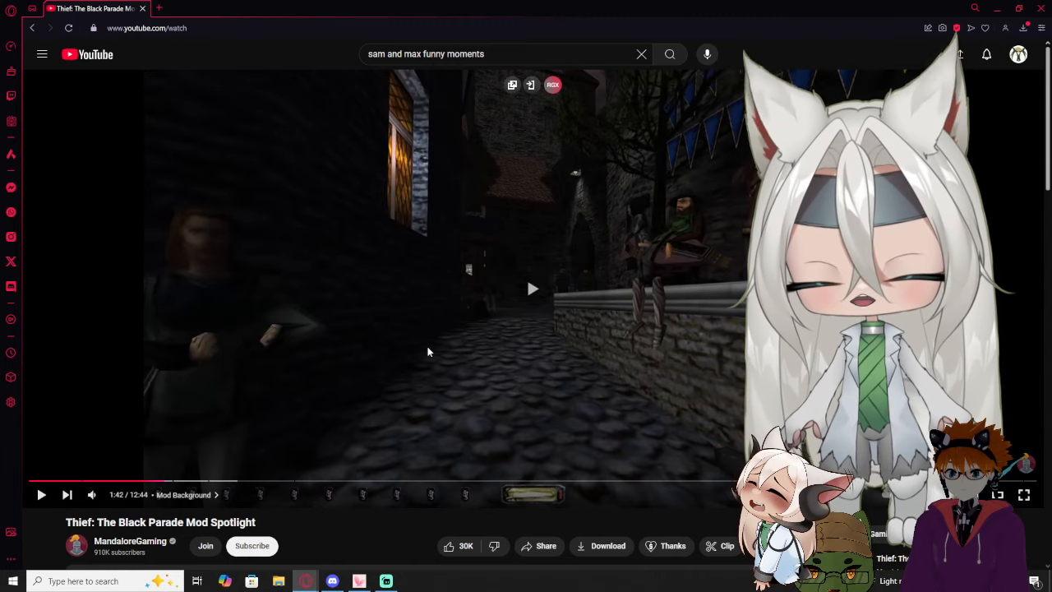
left_click(532, 290)
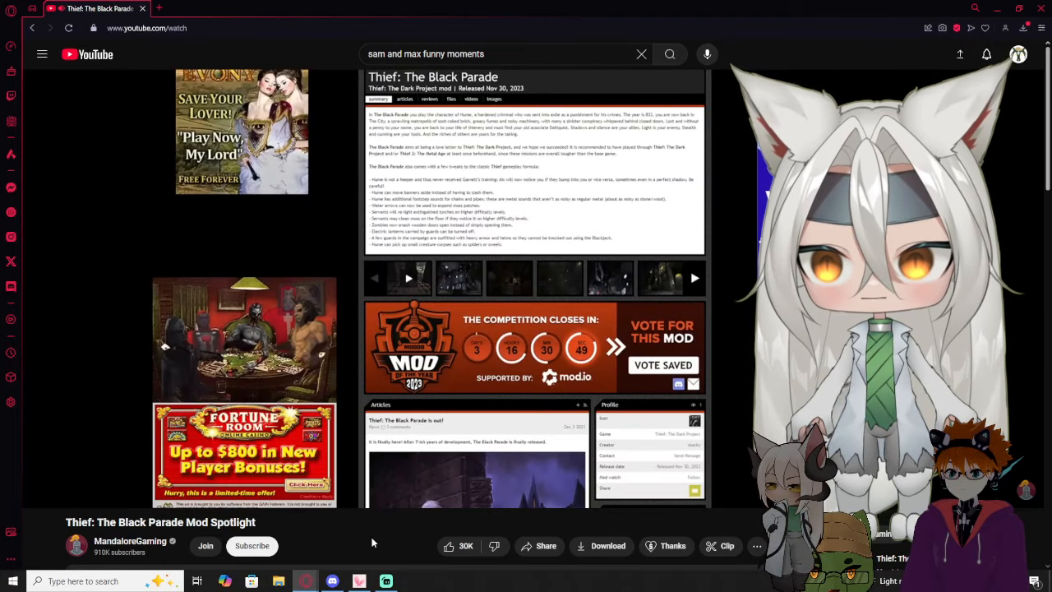
Step: Scroll down the page and continue playback through the Mod Premise chapter
scroll("down", 3)
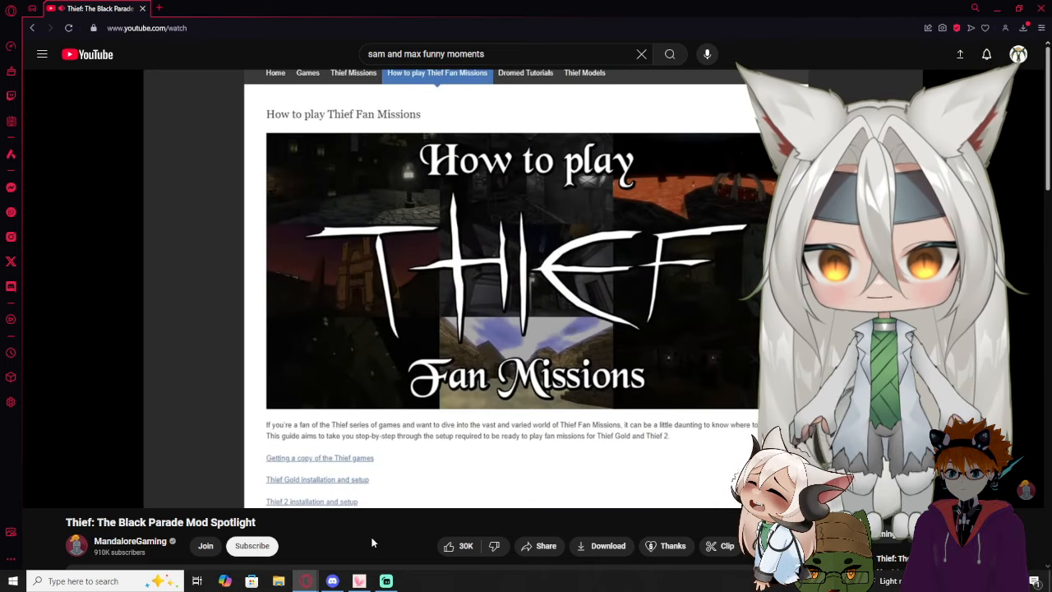
scroll("down", 3)
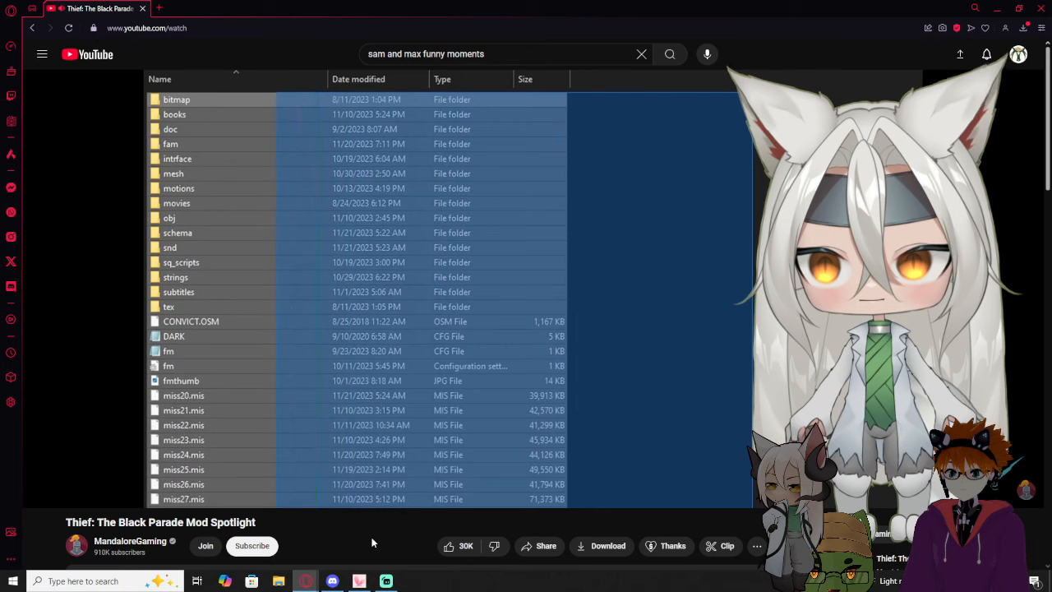
scroll("down", 3)
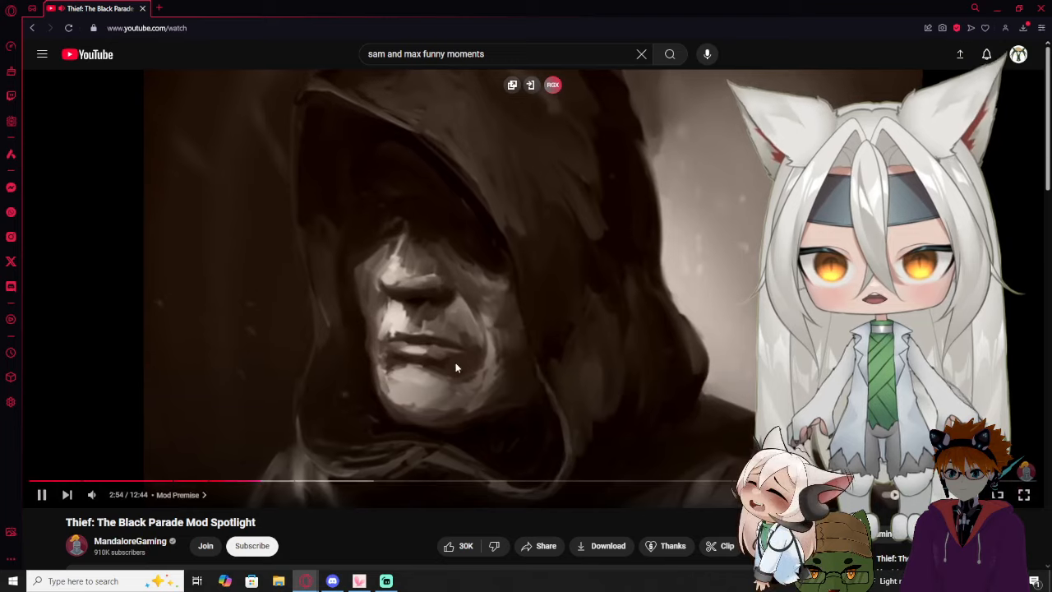
left_click(41, 493)
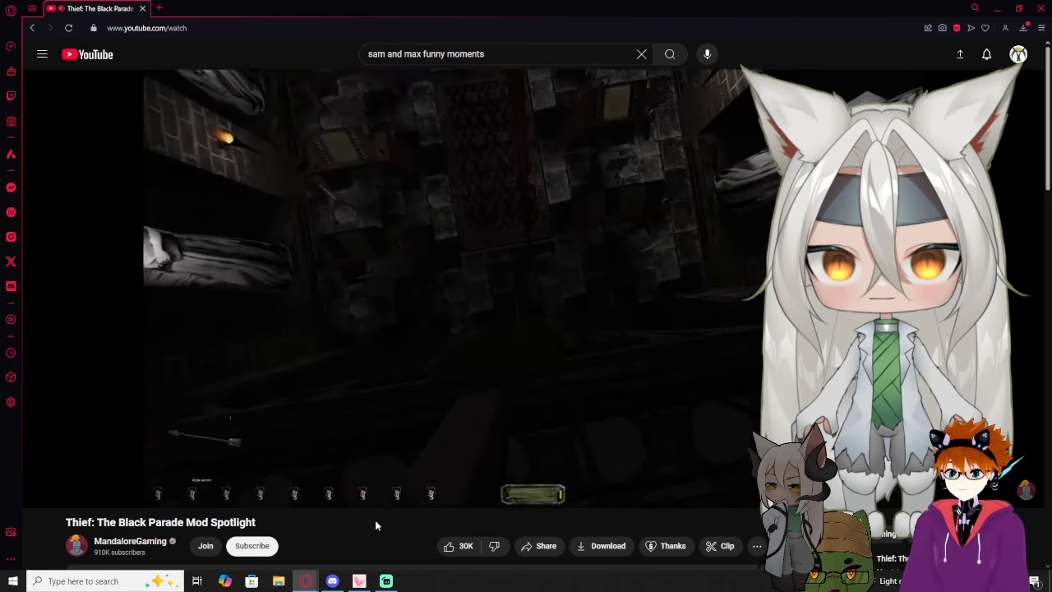
Step: Pause the spotlight at 3:56 in The Black Parade chapter
left_click(430, 378)
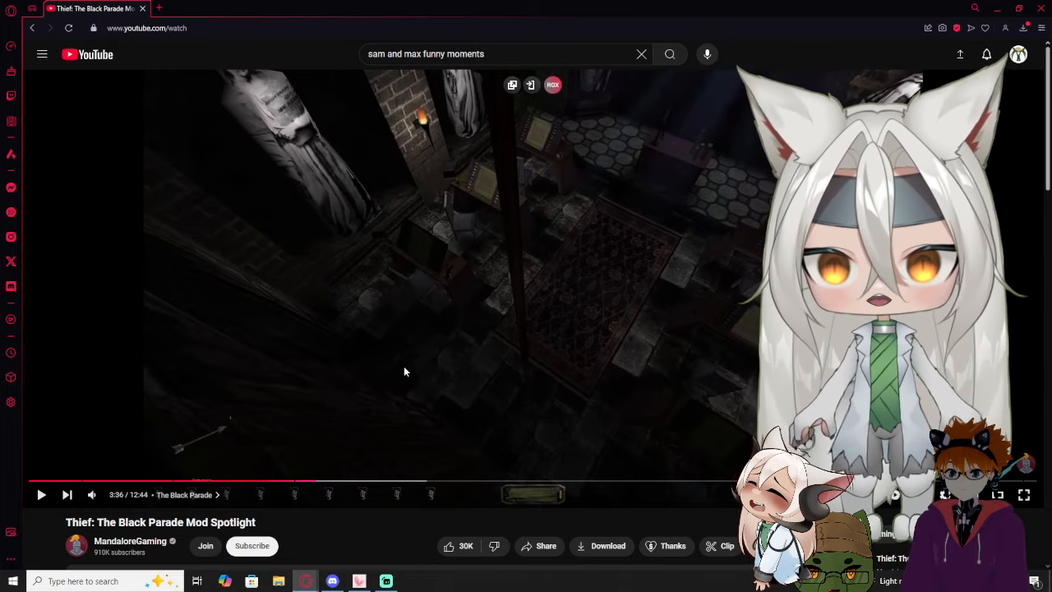
mouse_move(424, 383)
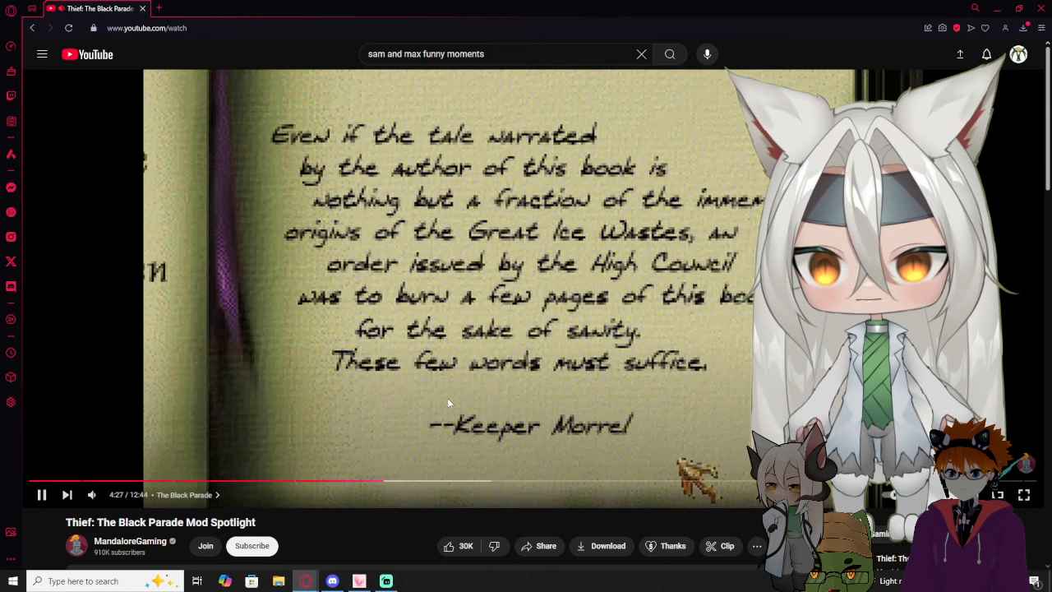
Step: Resume playback and watch to the book passage signed by Keeper Morrel
left_click(421, 394)
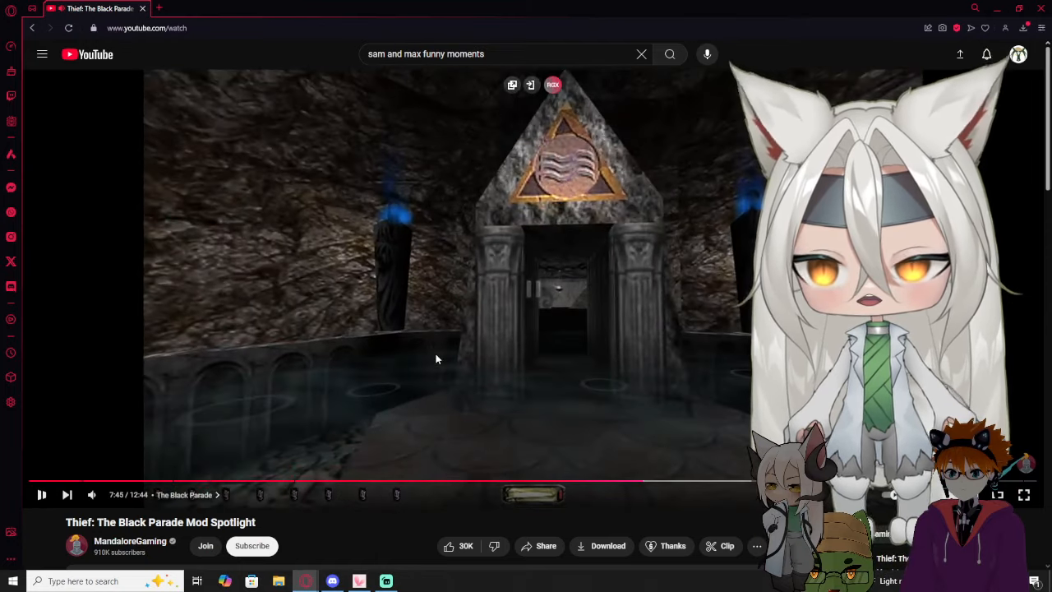
left_click(41, 494)
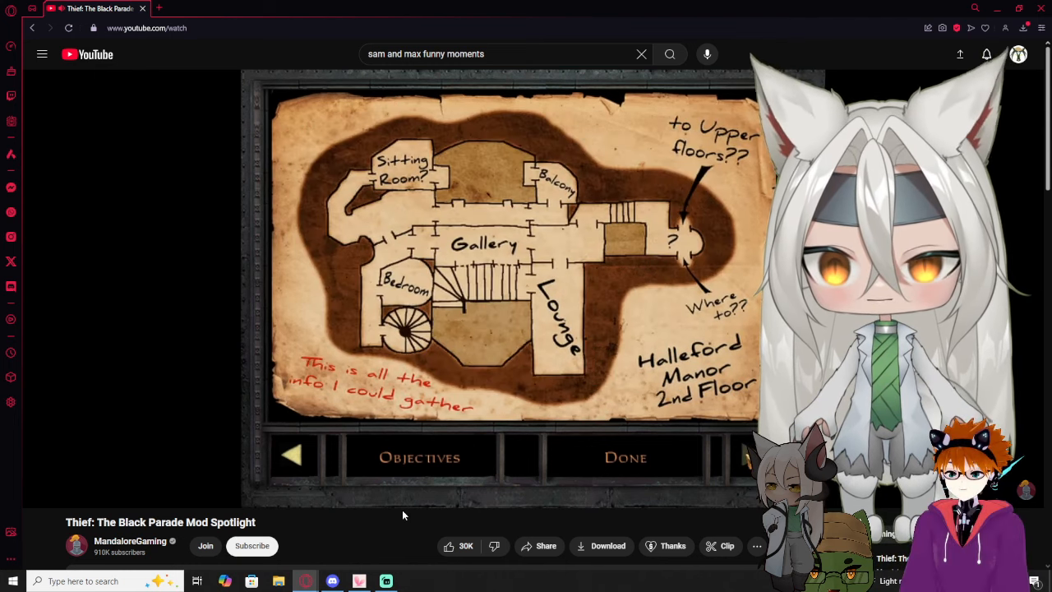
left_click(625, 457)
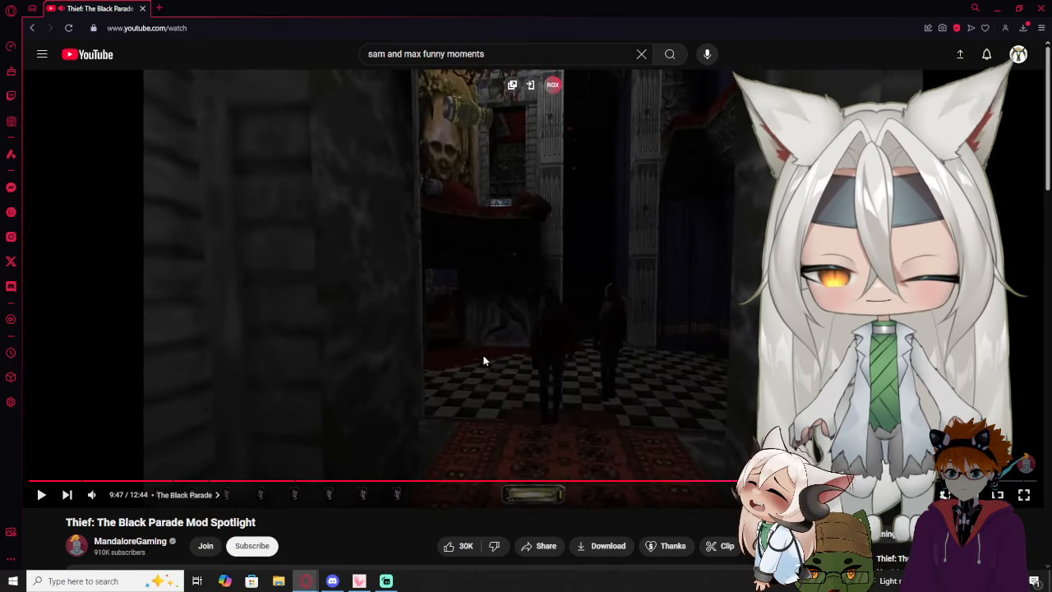
mouse_move(467, 372)
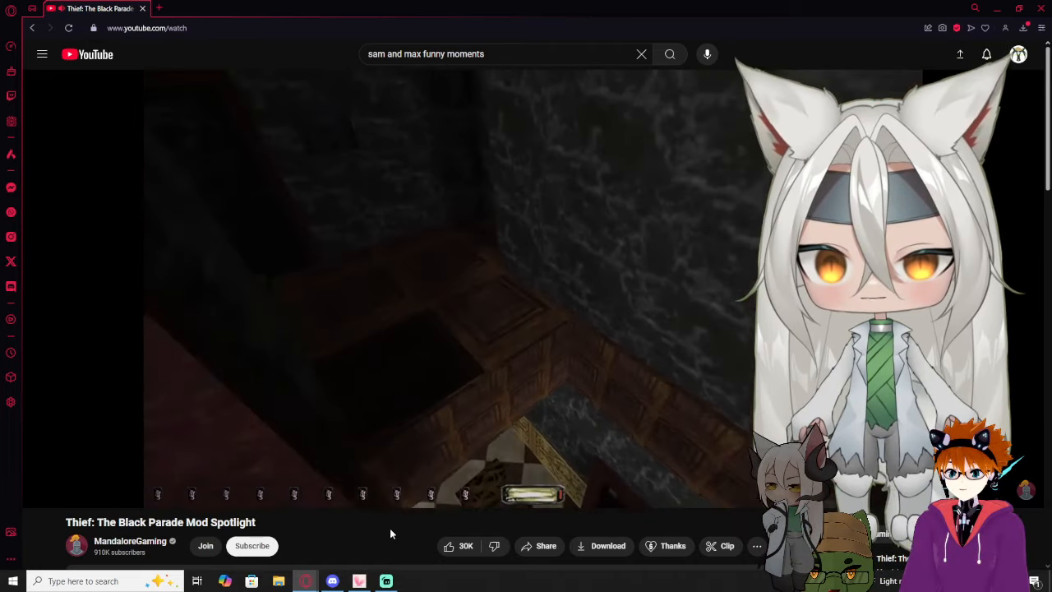
left_click(532, 289)
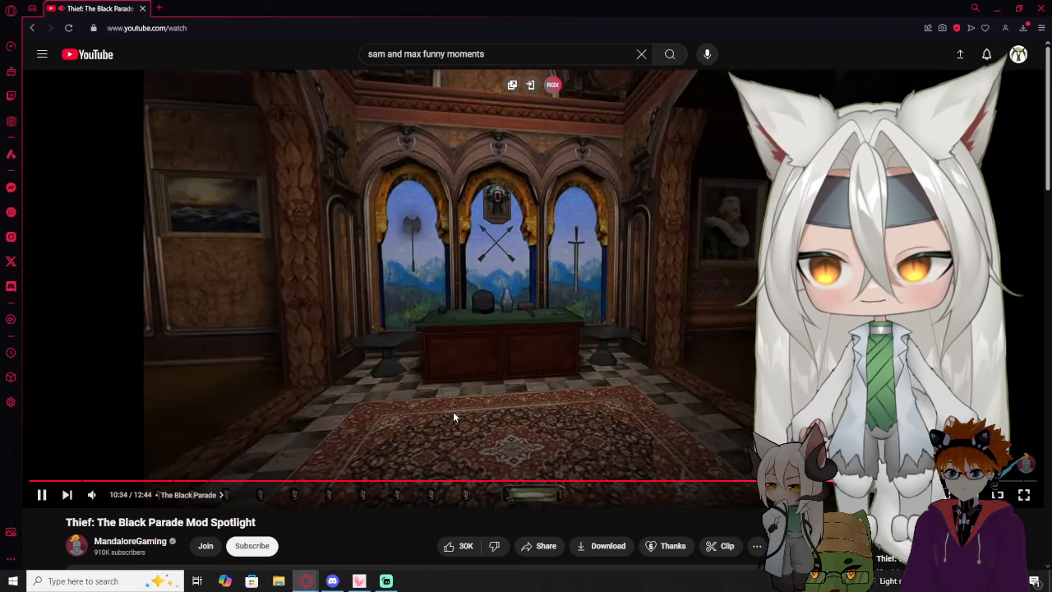
left_click(43, 493)
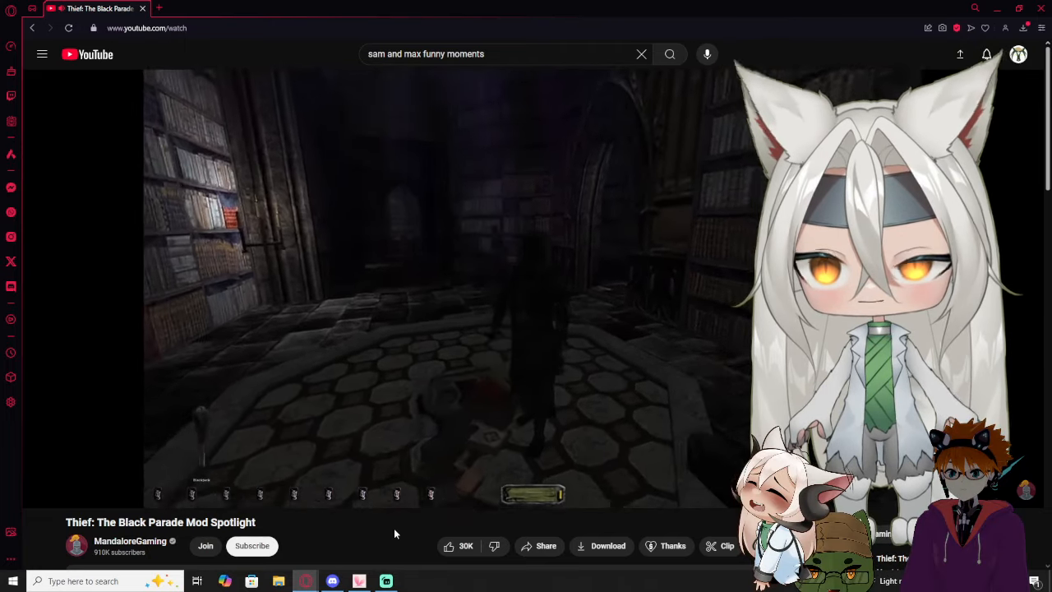
left_click(437, 352)
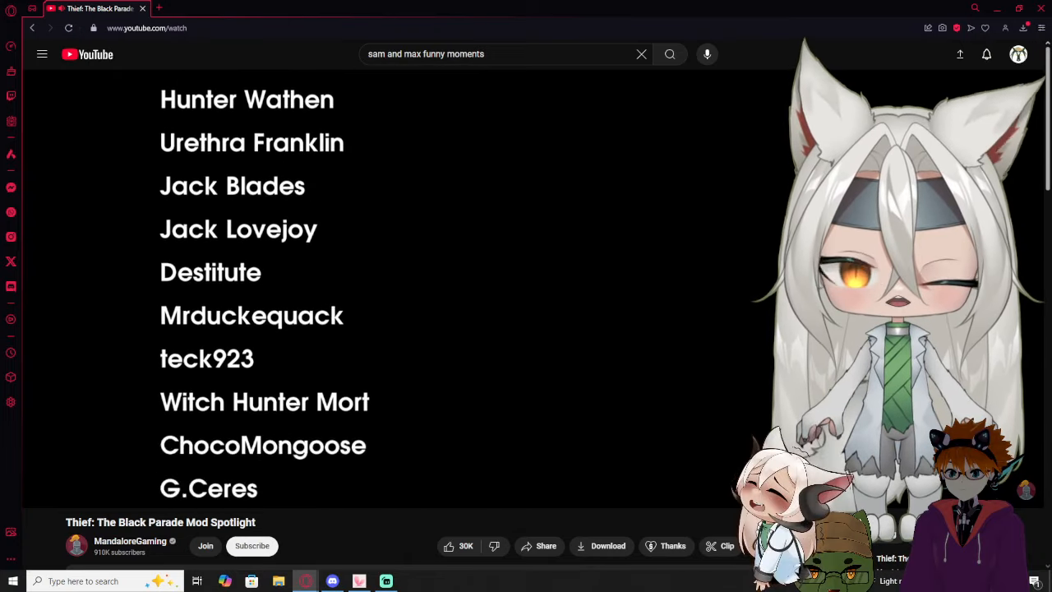
scroll("up", 3)
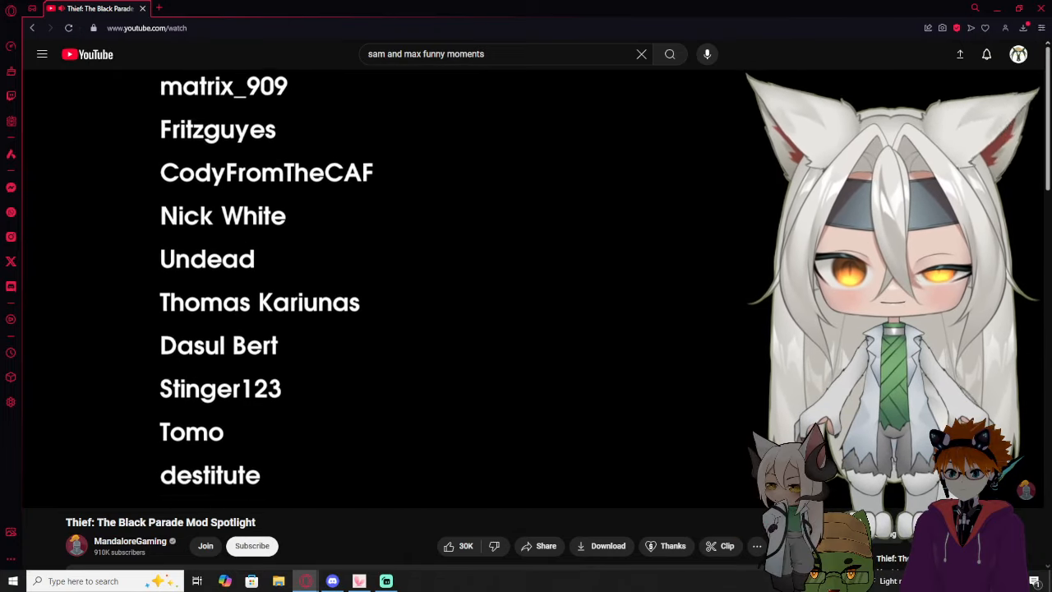
scroll("up", 3)
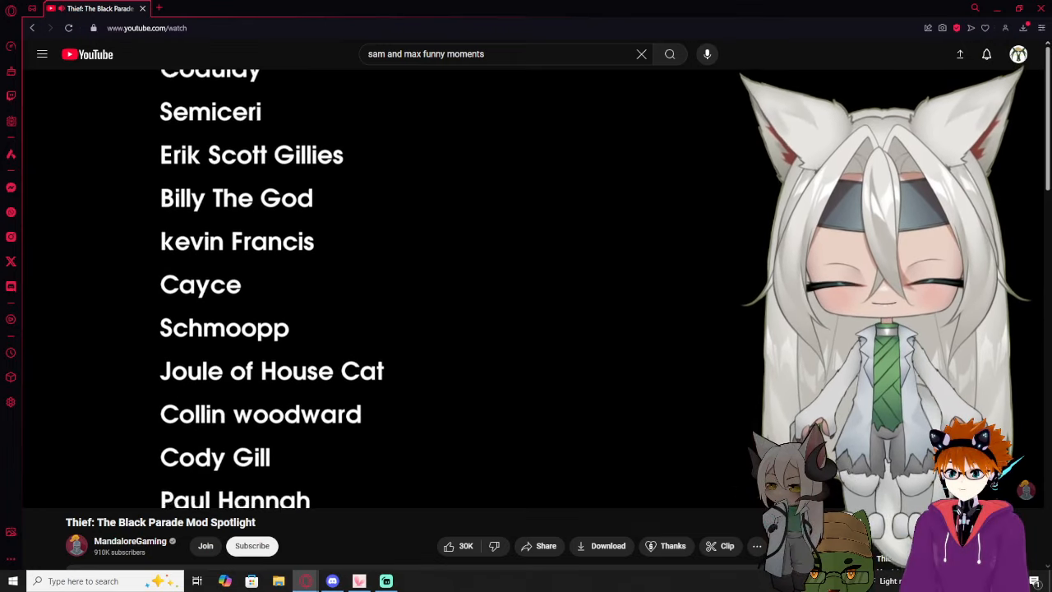
scroll("up", 3)
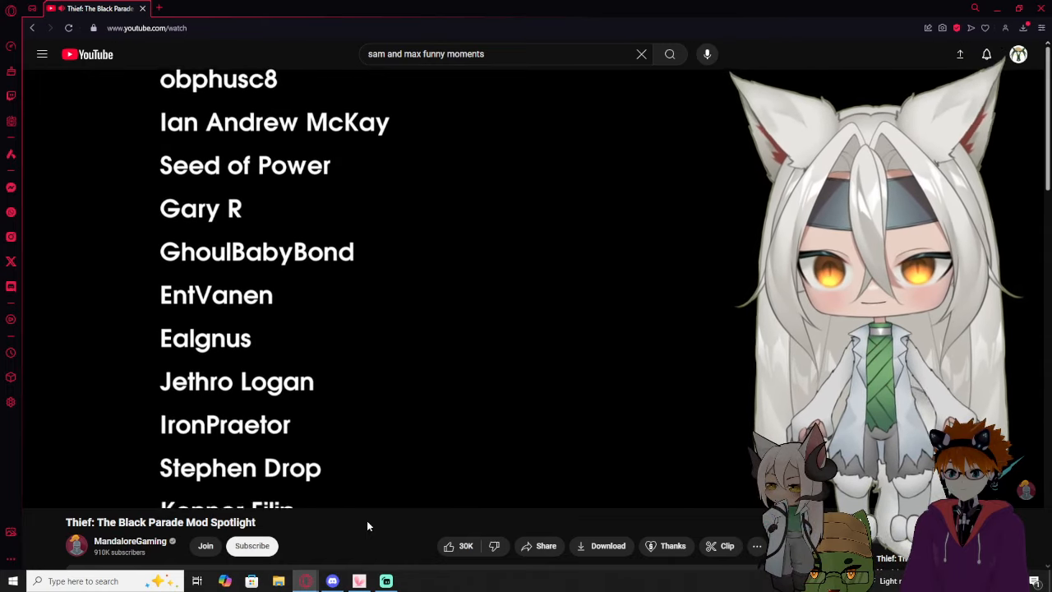
scroll("up", 3)
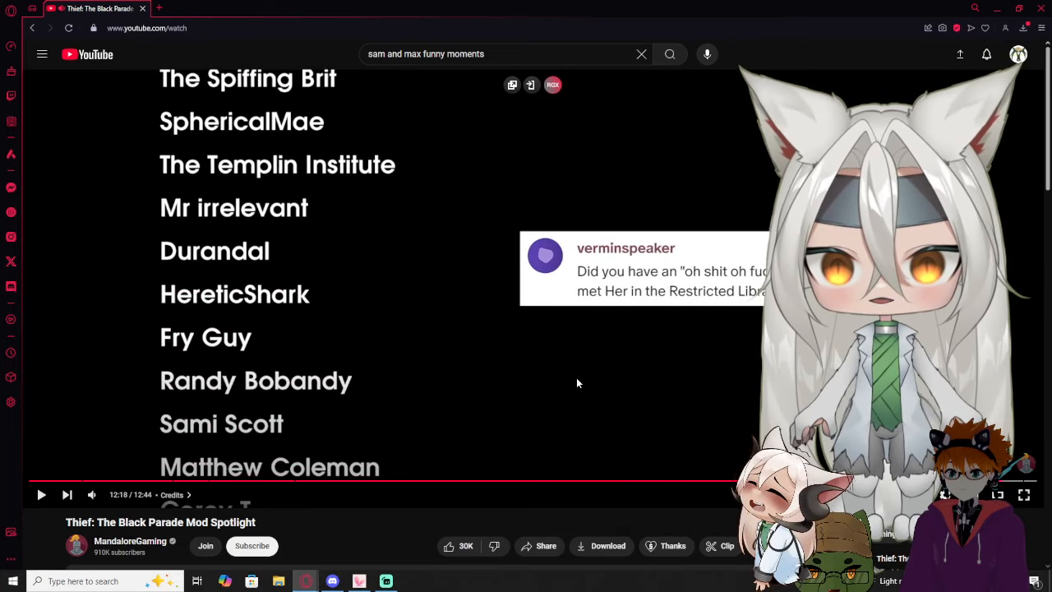
left_click(42, 493)
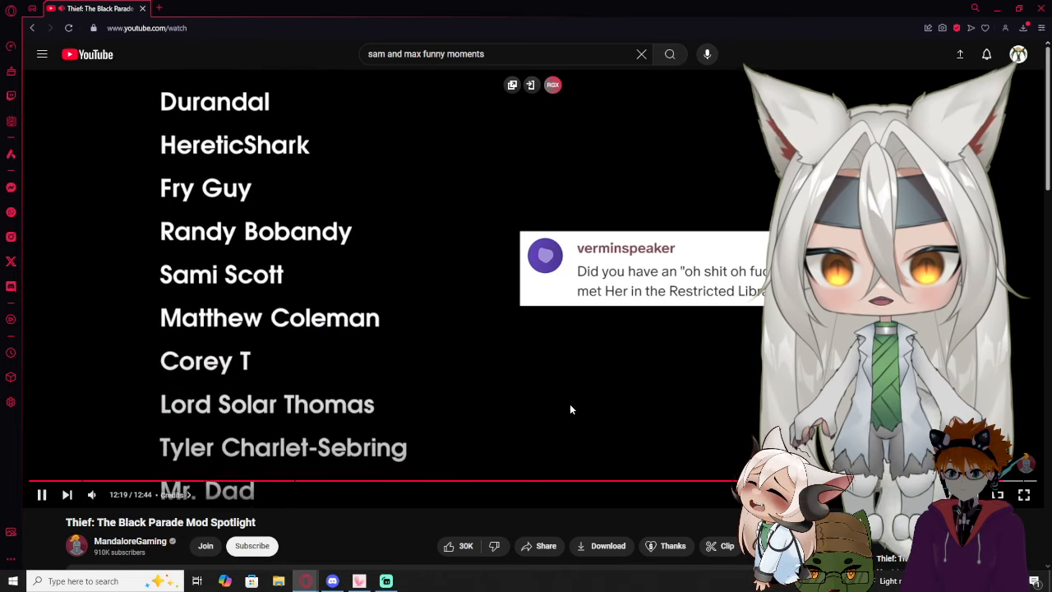